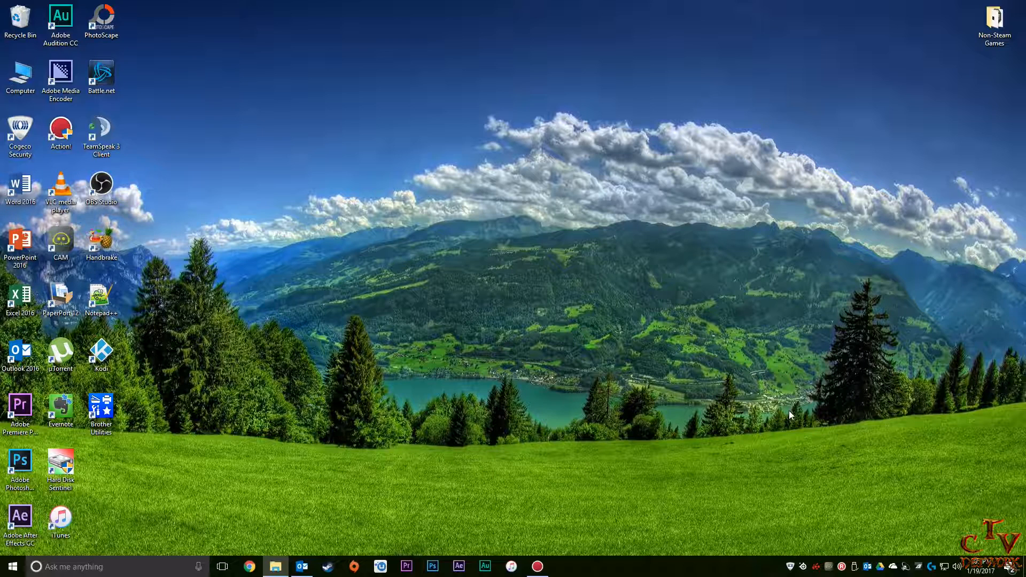
{"action": "mouse_move", "coordinate": [556, 388]}
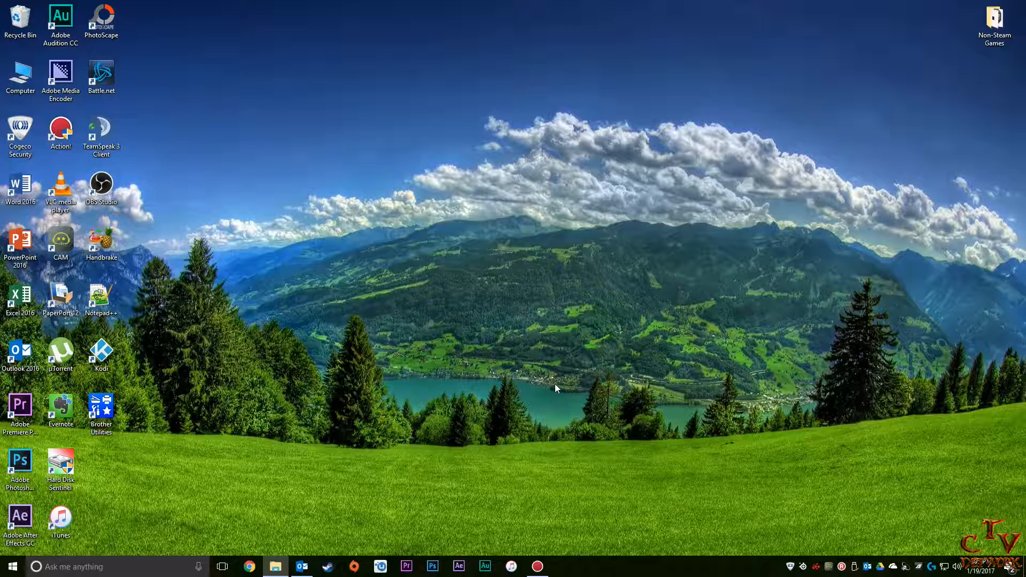
{"action": "mouse_move", "coordinate": [387, 14]}
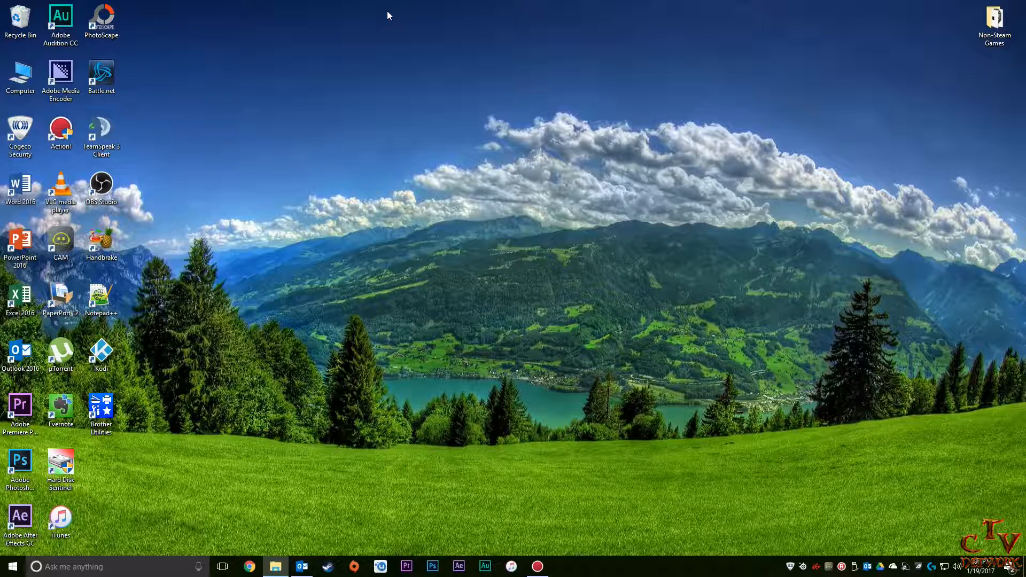
{"action": "mouse_move", "coordinate": [42, 161]}
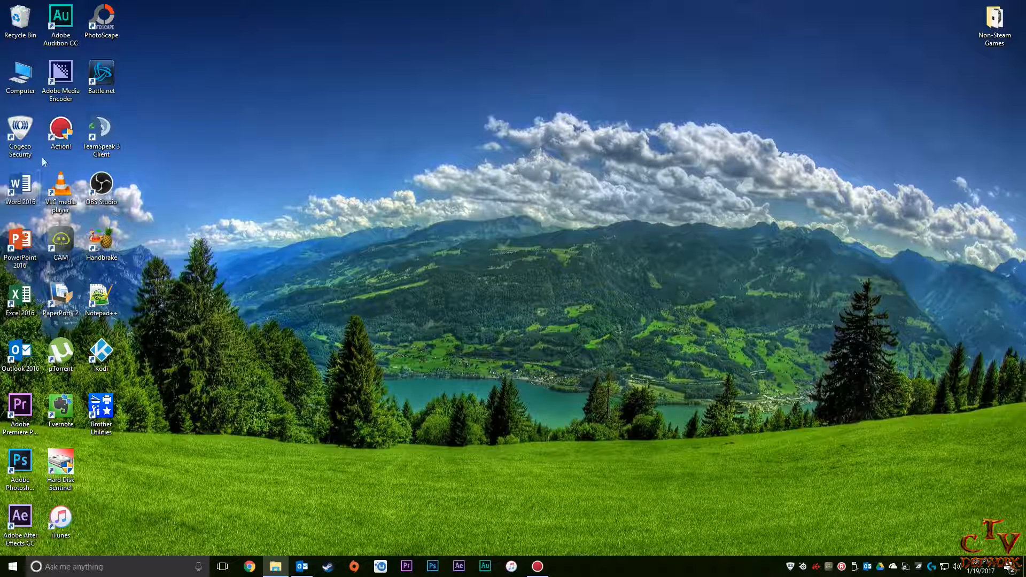
- Reach the System Protection restore settings for the OS (C:) system drive via Computer Properties
{"action": "right_click", "coordinate": [20, 74]}
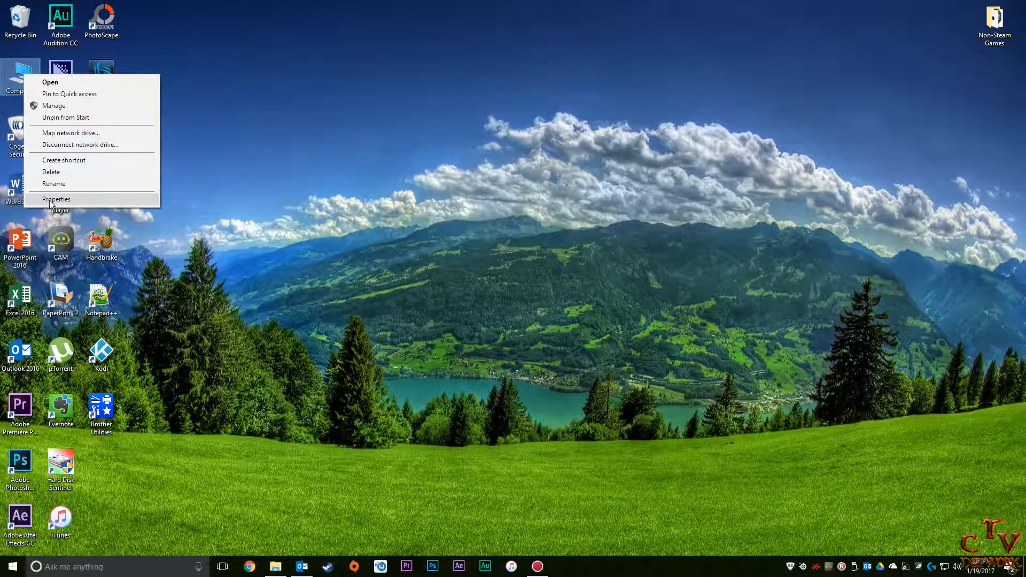
{"action": "left_click", "coordinate": [57, 199]}
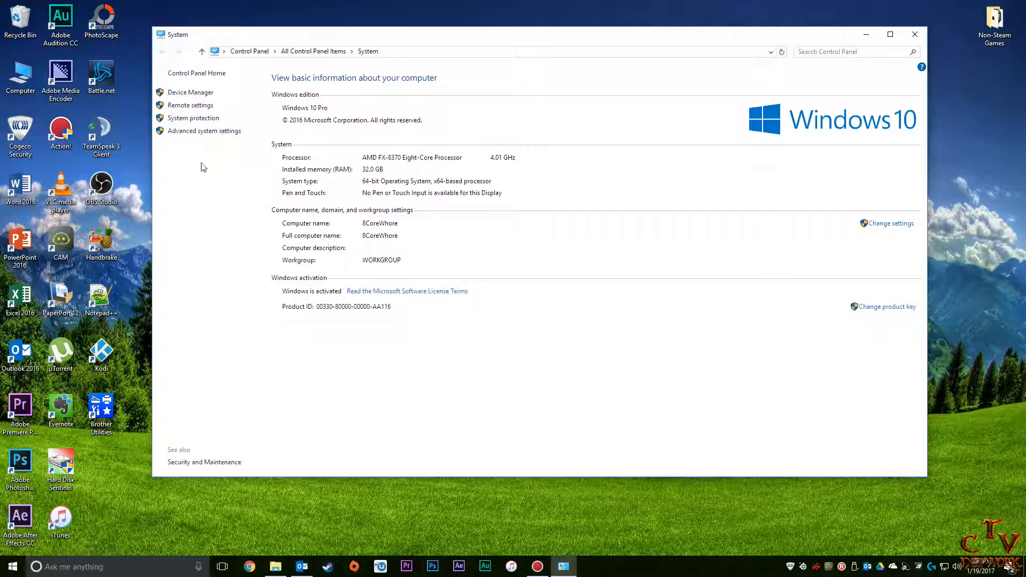
{"action": "left_click", "coordinate": [194, 118]}
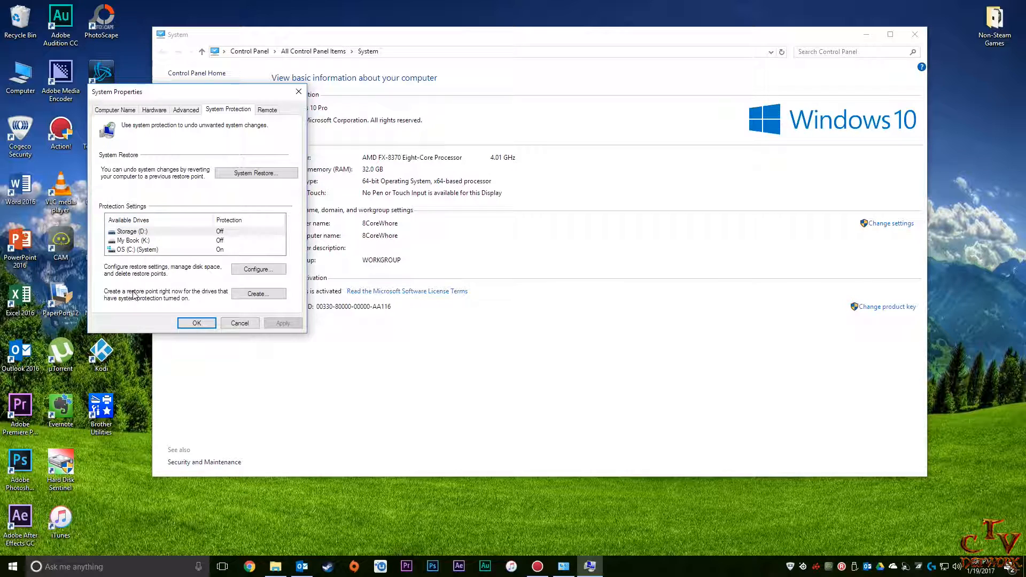
{"action": "left_click", "coordinate": [134, 249]}
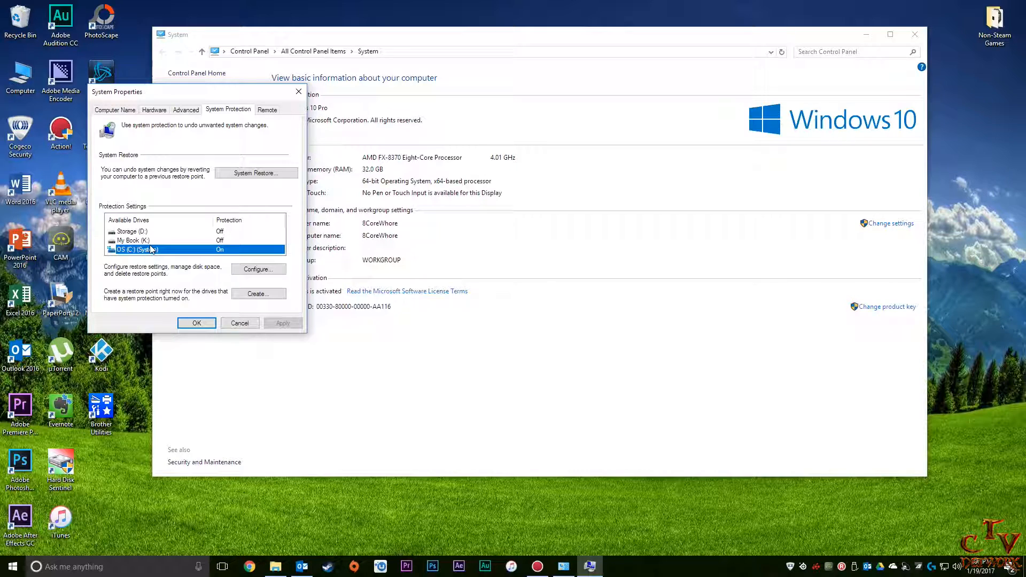
{"action": "mouse_move", "coordinate": [202, 278]}
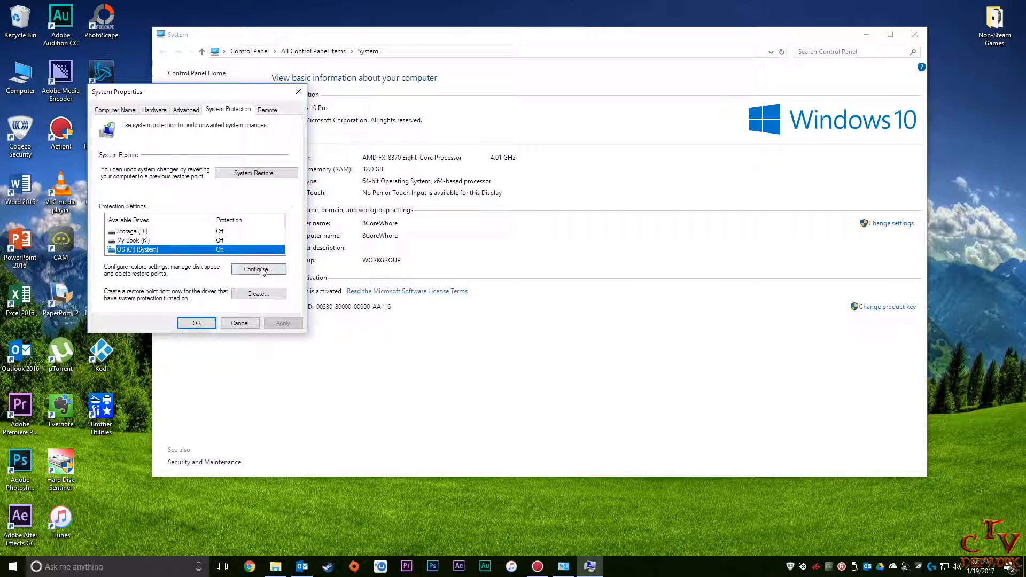
{"action": "left_click", "coordinate": [257, 270]}
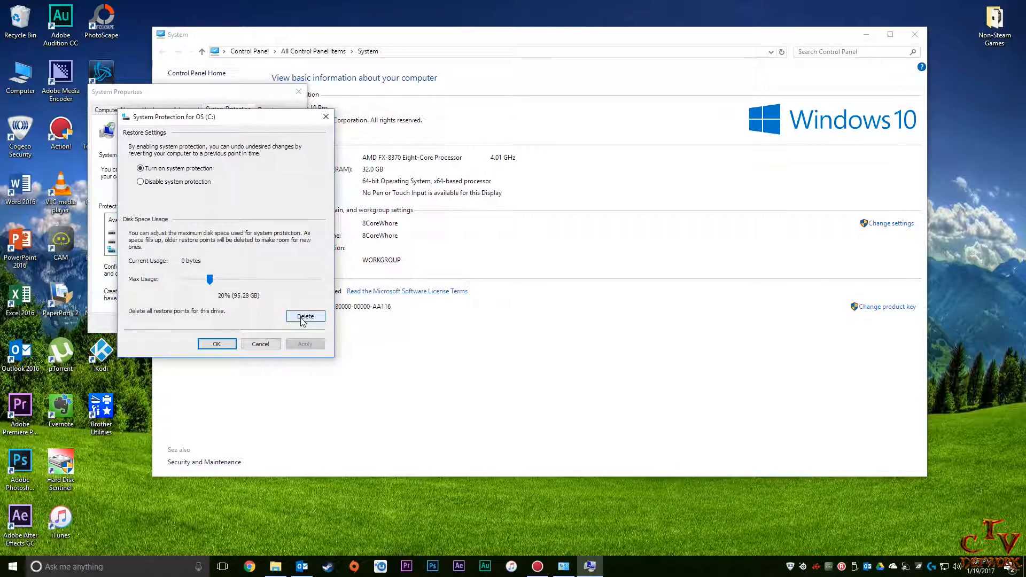
- Delete all existing restore points for drive C: and dismiss the success message
{"action": "left_click", "coordinate": [305, 316]}
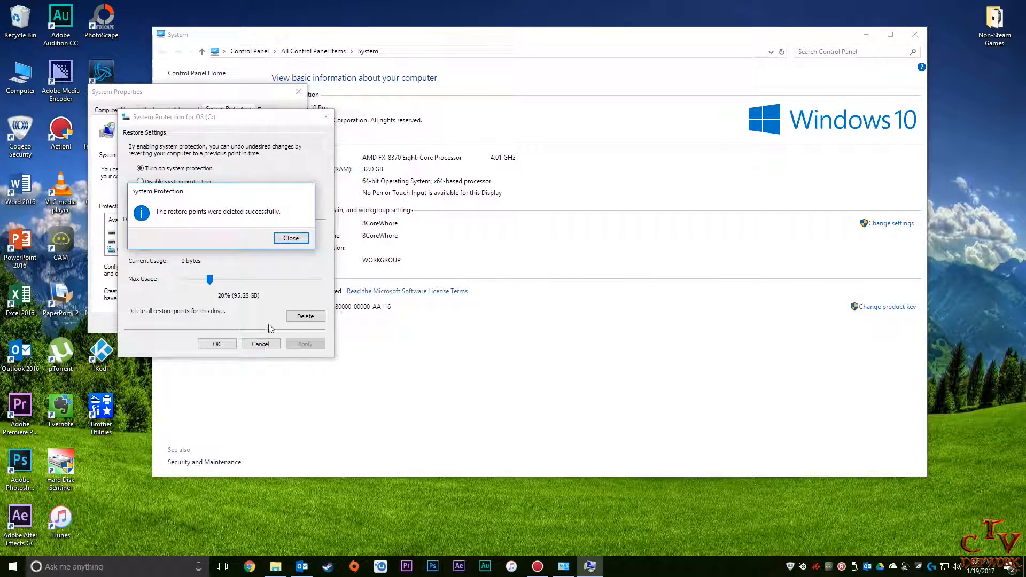
{"action": "left_click", "coordinate": [291, 237]}
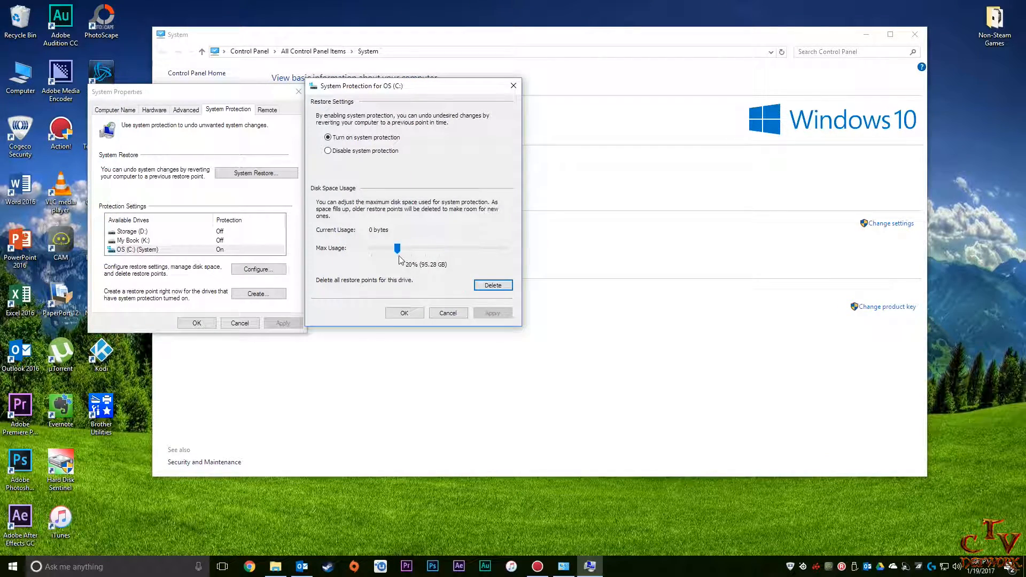
{"action": "mouse_move", "coordinate": [402, 237]}
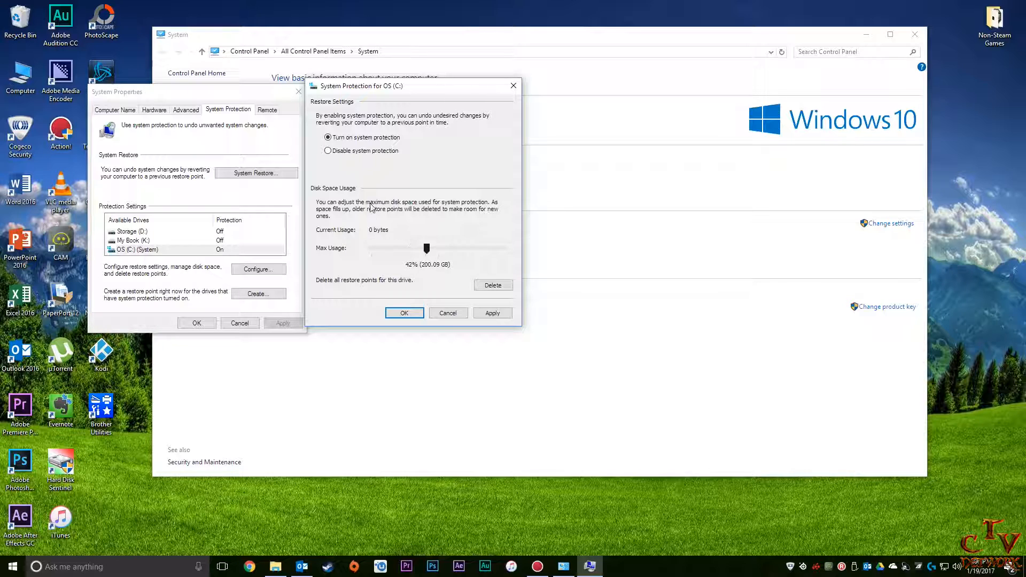
{"action": "mouse_move", "coordinate": [319, 158]}
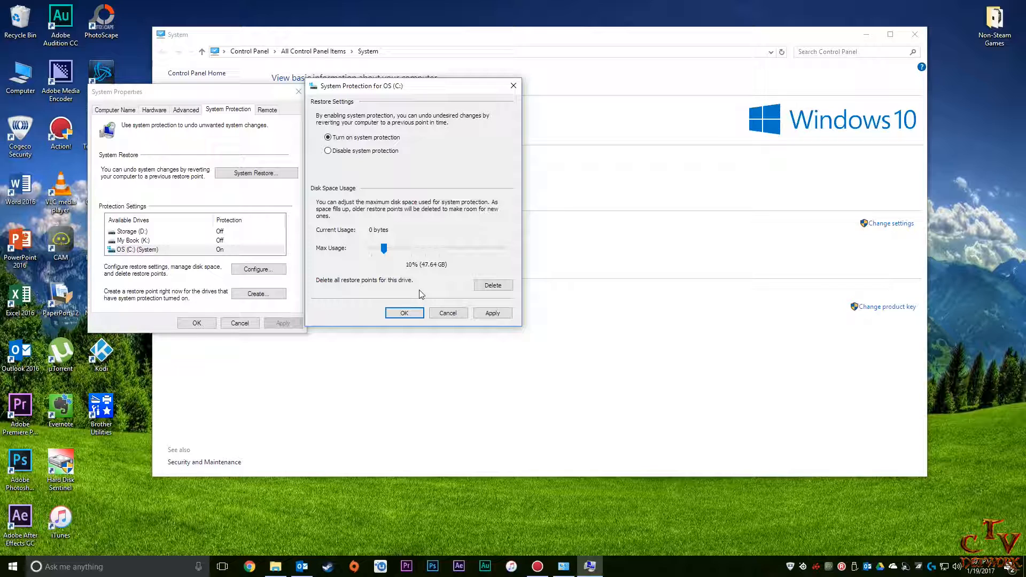
{"action": "mouse_move", "coordinate": [386, 275]}
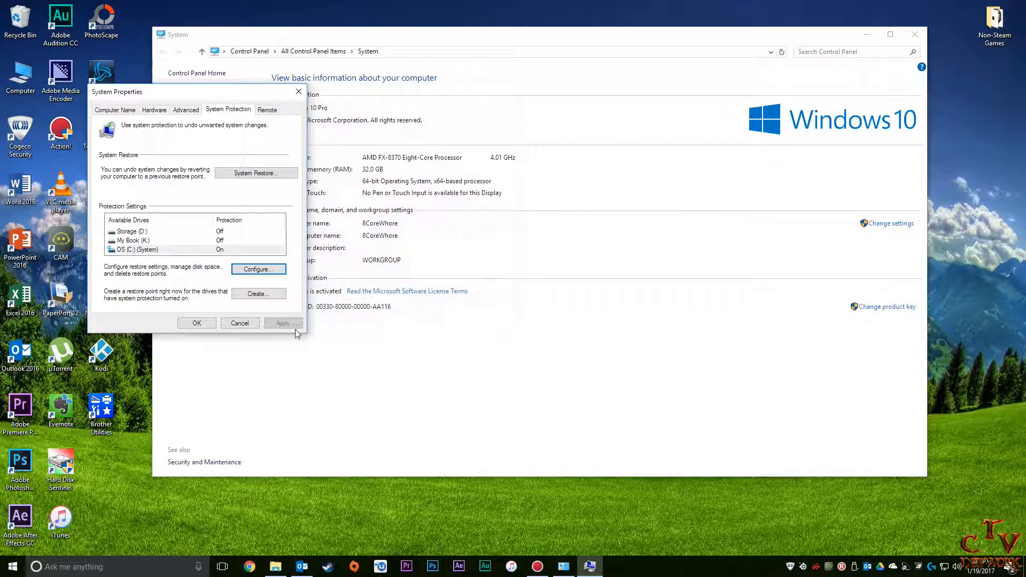
{"action": "mouse_move", "coordinate": [210, 330]}
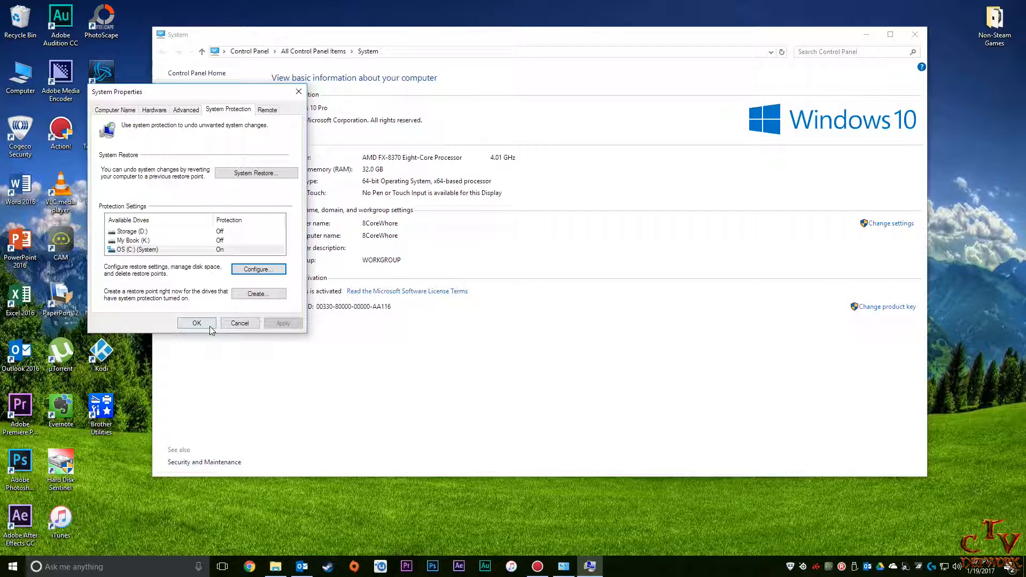
- Confirm the 10% limit and return to drive C:'s restore settings
{"action": "left_click", "coordinate": [197, 323]}
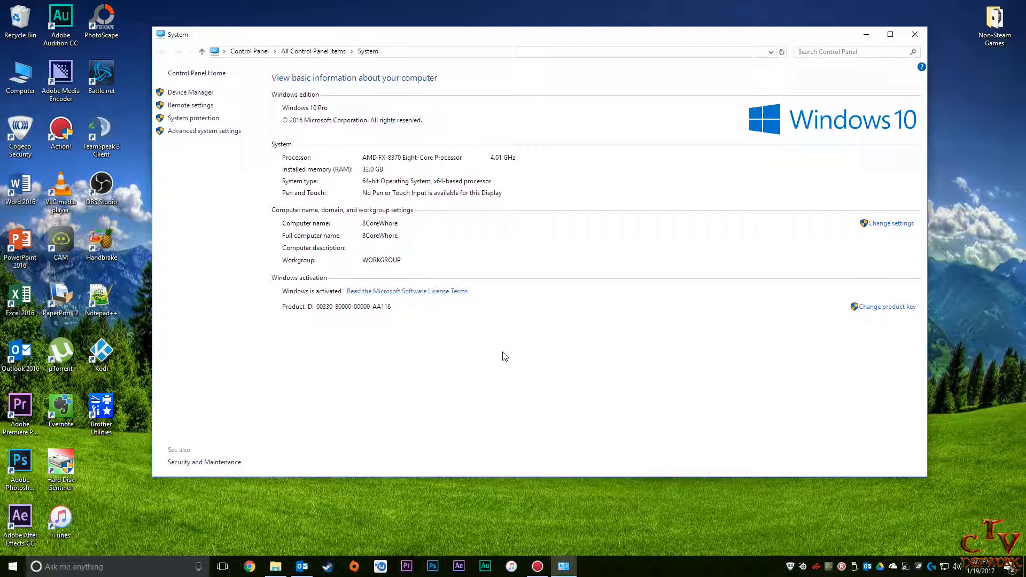
{"action": "mouse_move", "coordinate": [395, 379]}
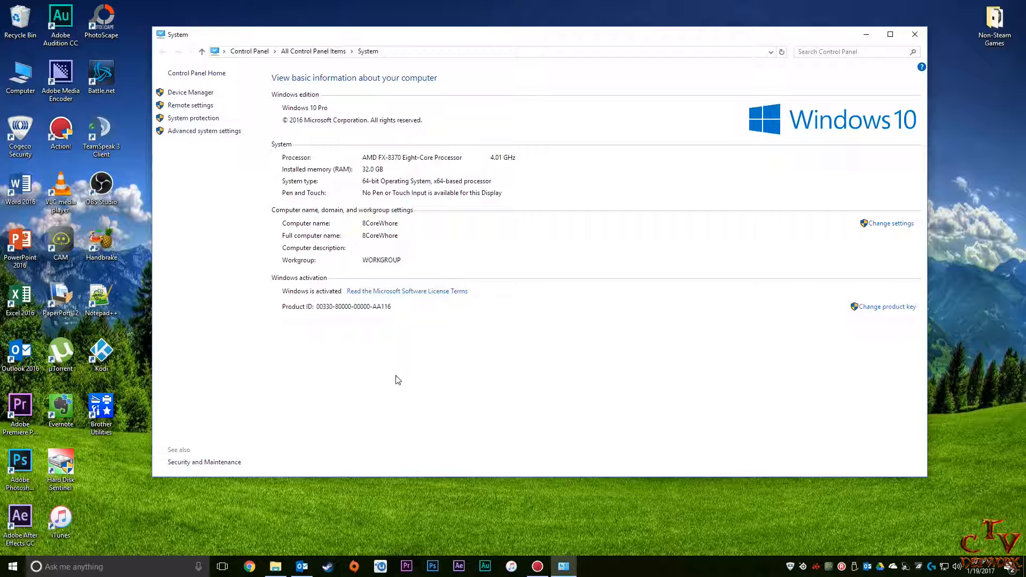
{"action": "left_click", "coordinate": [193, 117]}
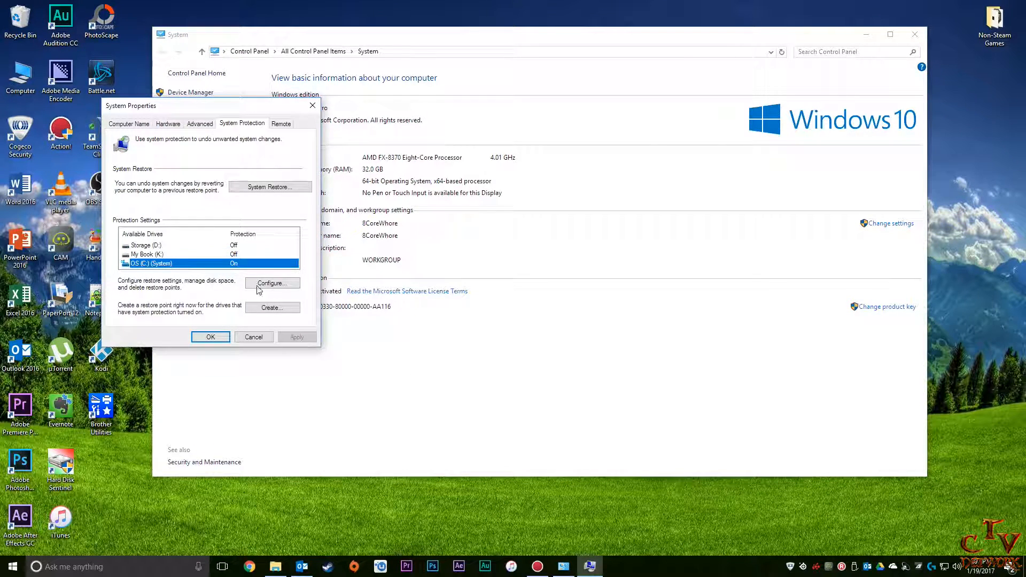
{"action": "left_click", "coordinate": [273, 282]}
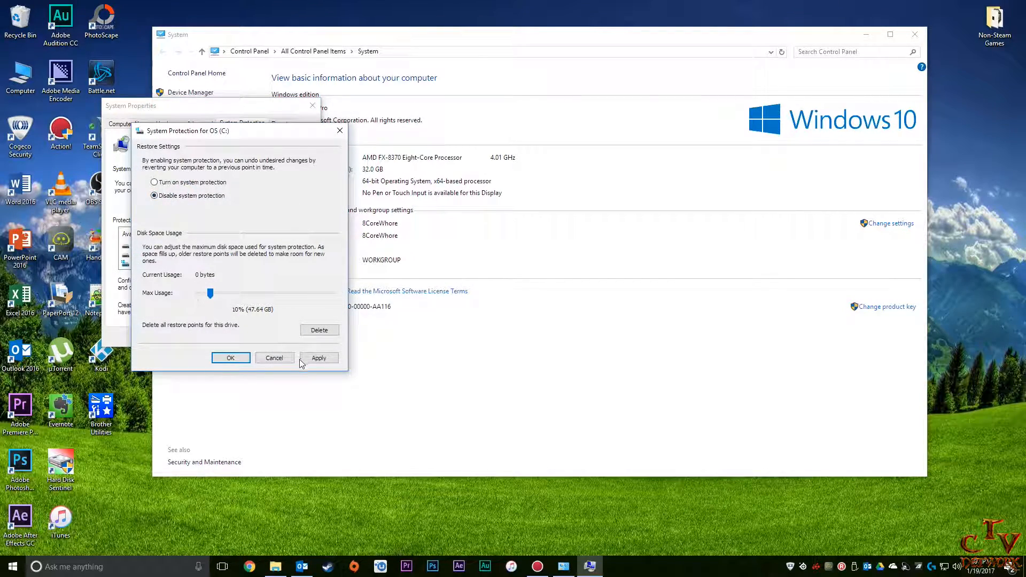
- Decline turning off system protection for drive C: and close the protection settings
{"action": "left_click", "coordinate": [318, 358]}
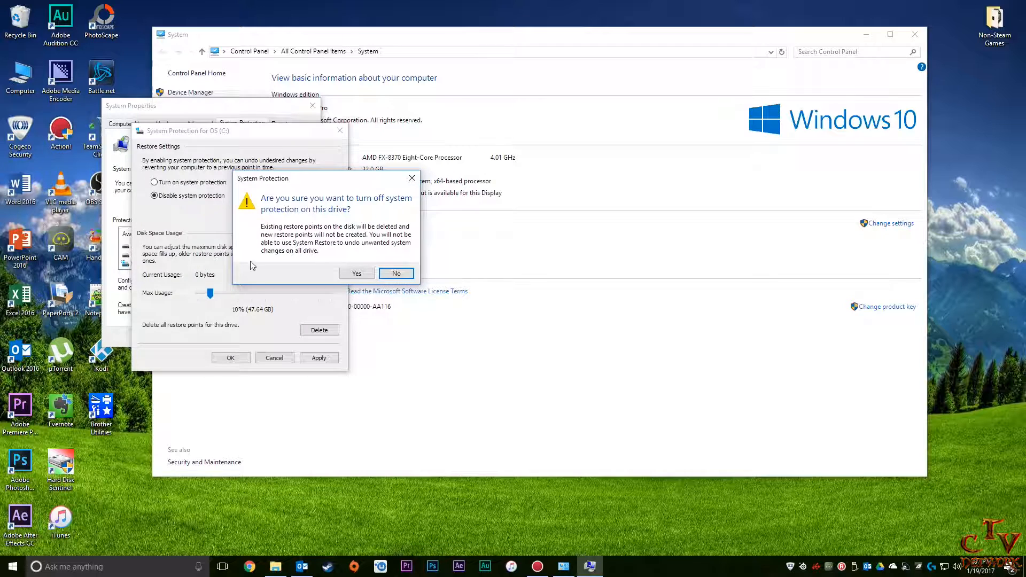
{"action": "left_click", "coordinate": [356, 272]}
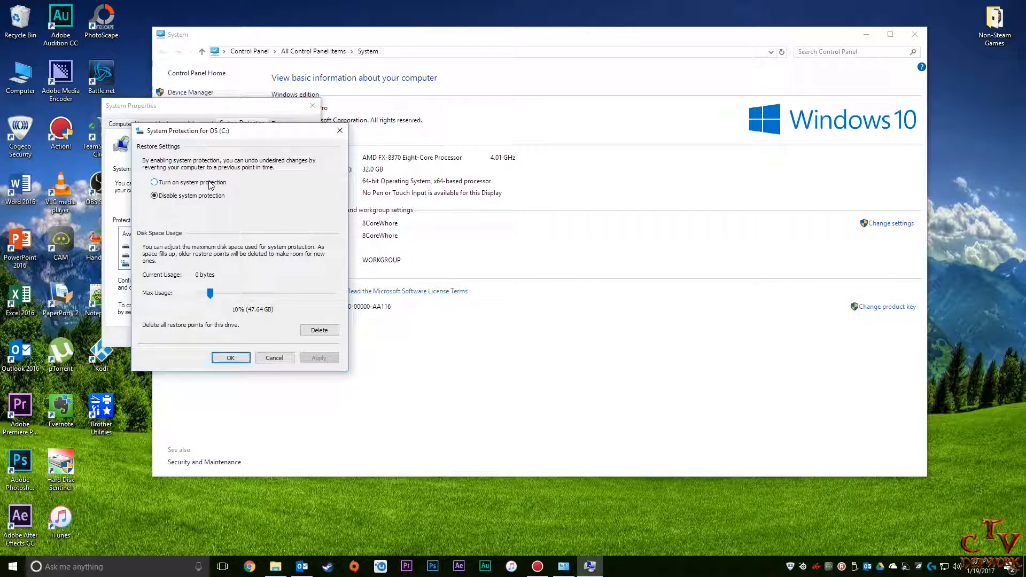
{"action": "left_click", "coordinate": [231, 357]}
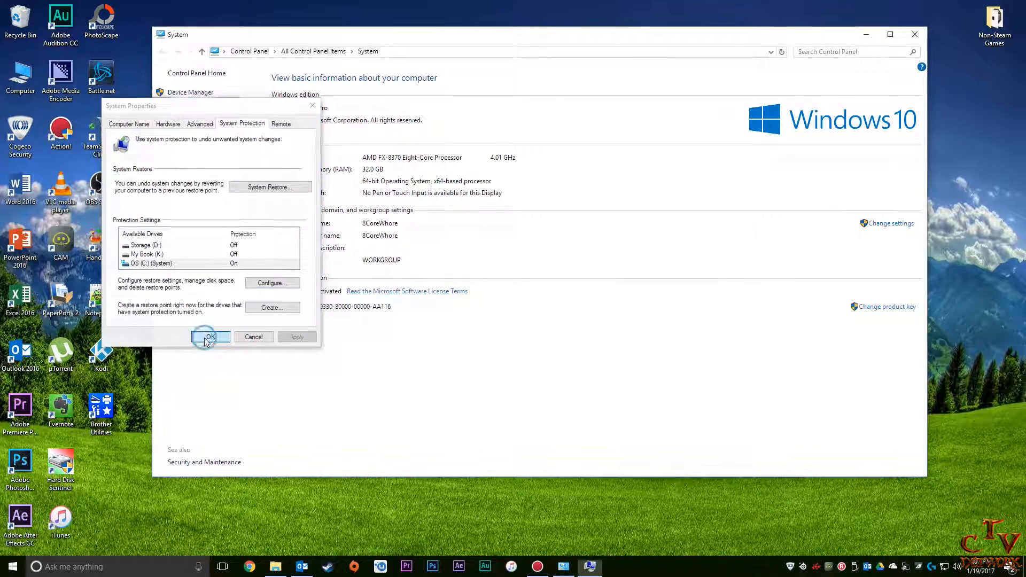
{"action": "left_click", "coordinate": [209, 336]}
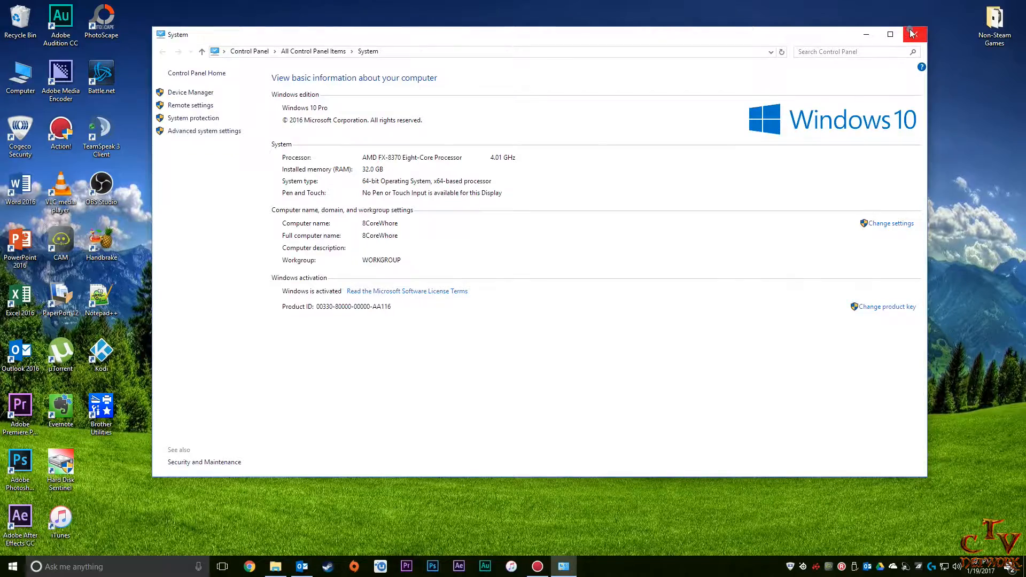
- Close the System information window, leaving the desktop showing
{"action": "left_click", "coordinate": [913, 34]}
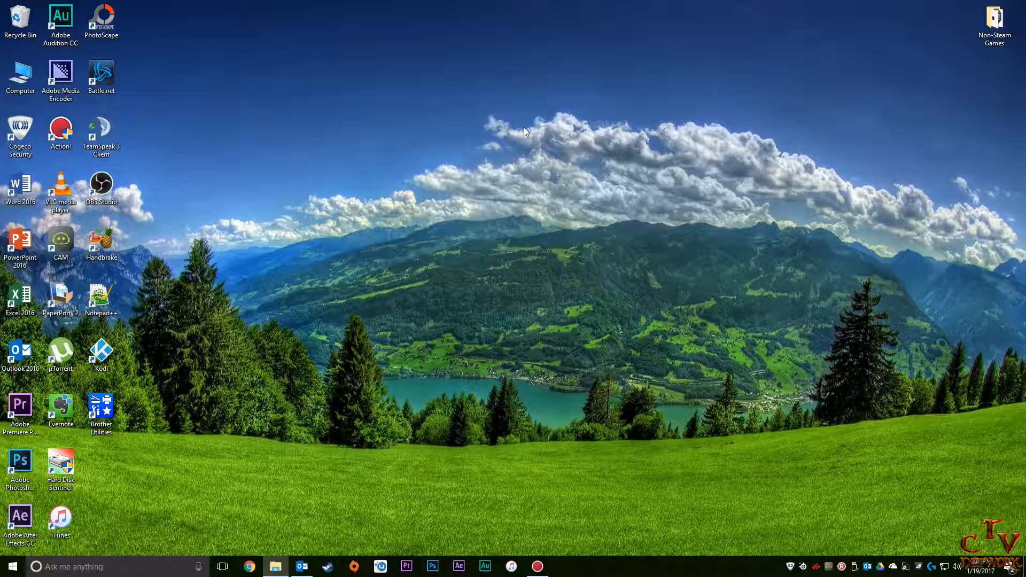
{"action": "mouse_move", "coordinate": [514, 138]}
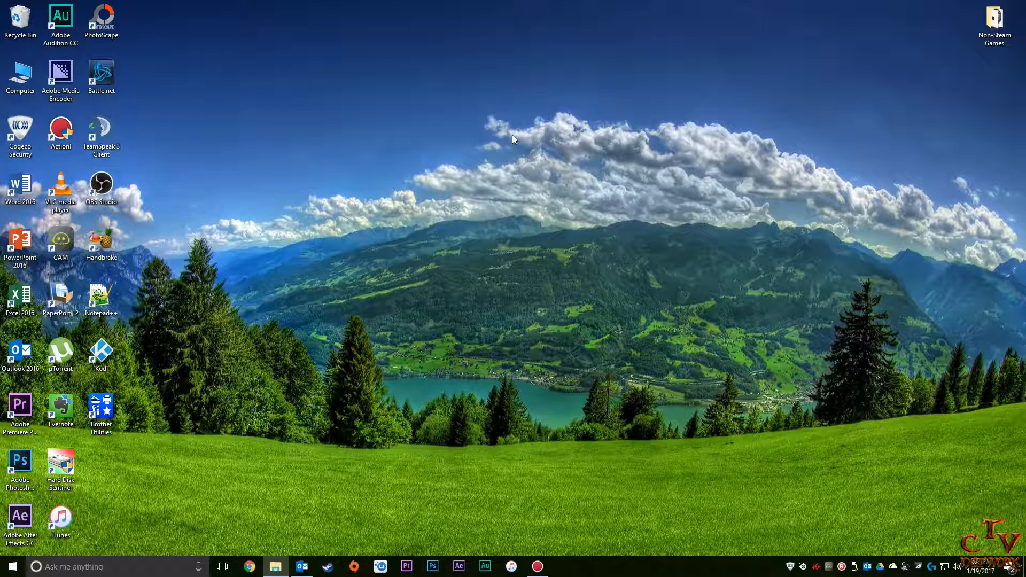